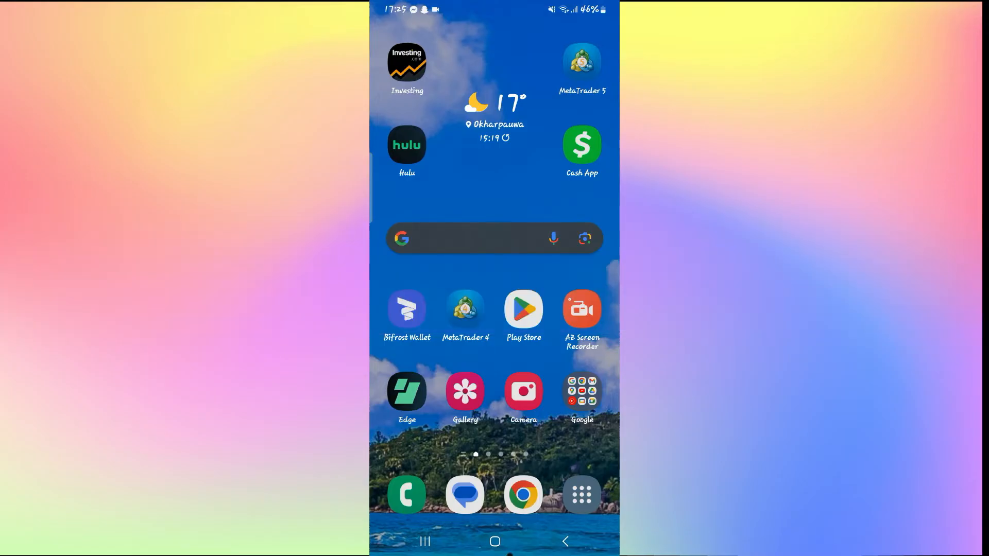
# - Launch YouTube from the Google folder on the home screen
pyautogui.click(580, 392)
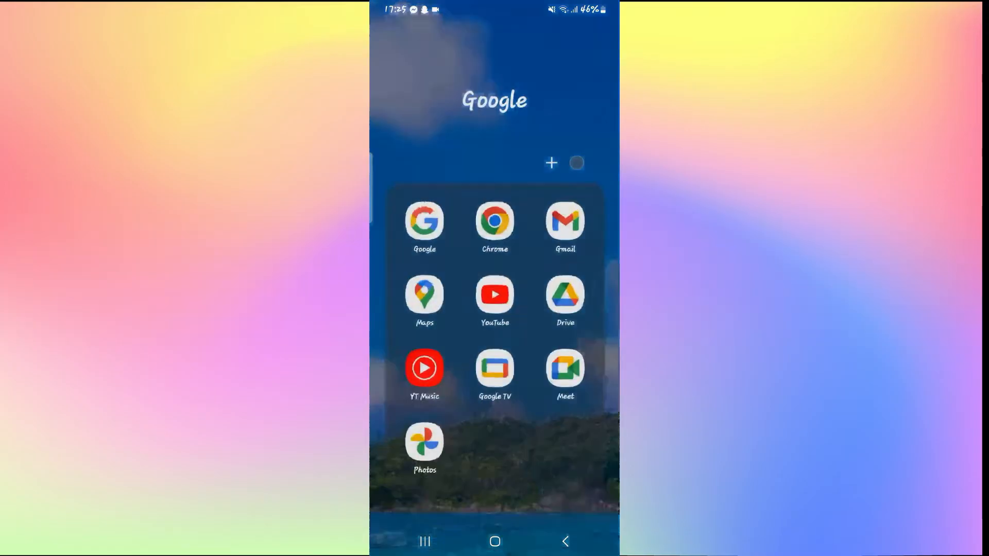
pyautogui.click(494, 297)
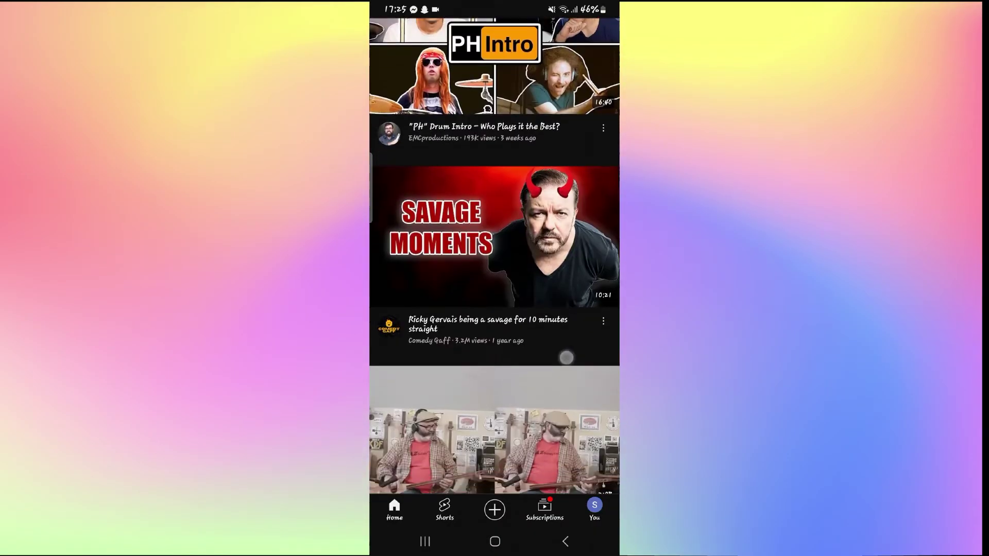
# - Scroll the YouTube home feed, then return to the phone's home screen
pyautogui.scroll(3)
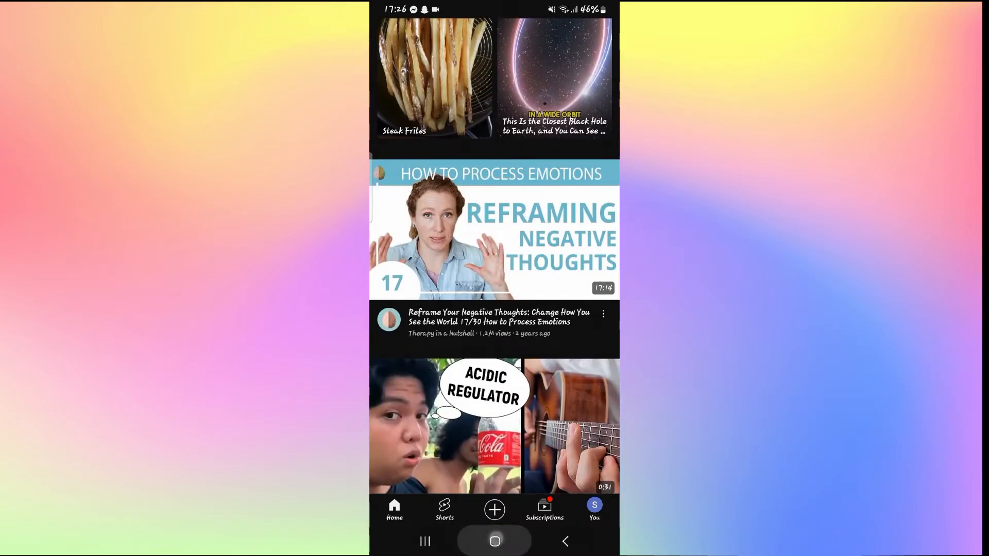
pyautogui.click(496, 540)
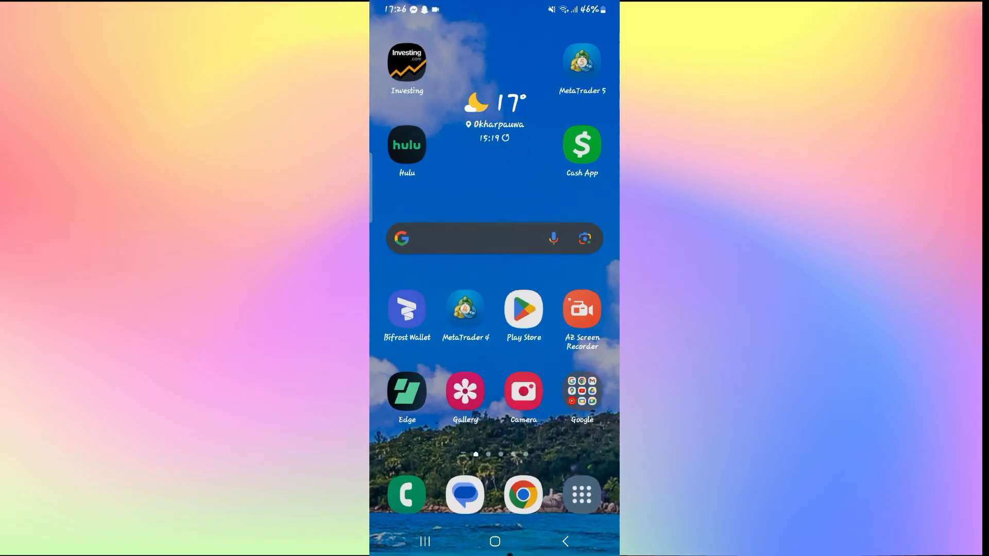
# - Show recent apps and close all apps running in the background
pyautogui.click(424, 541)
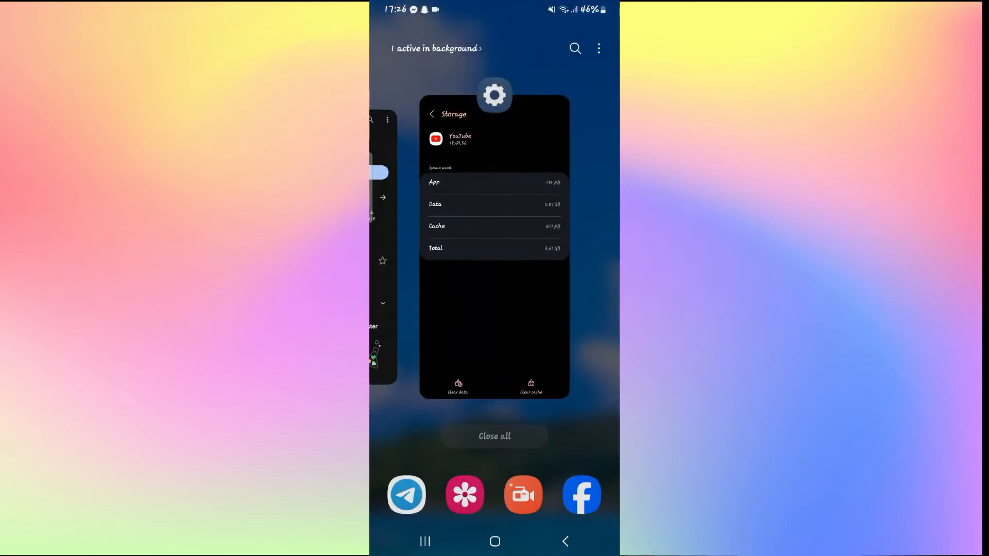
pyautogui.click(495, 541)
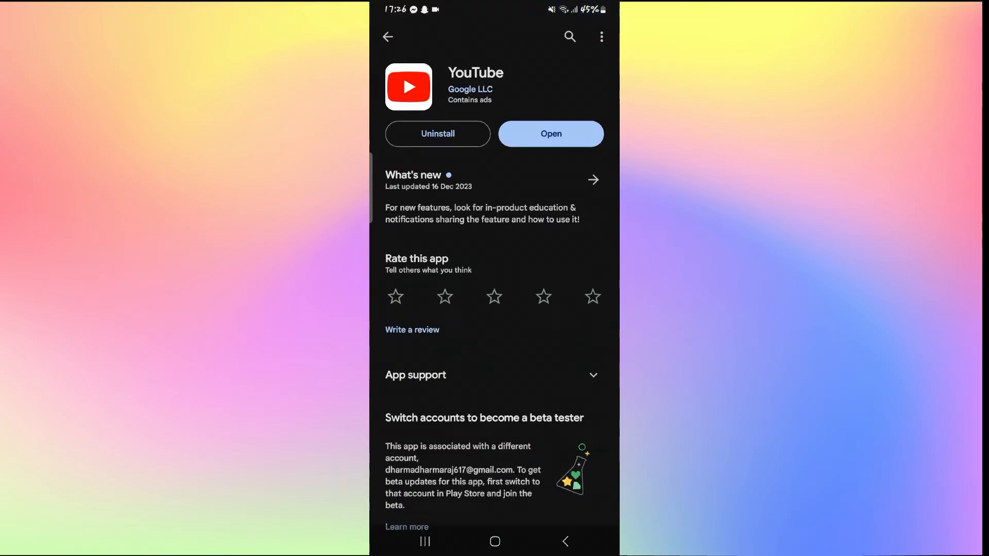
# - Rerun the 'youtube' Play Store search to reach its listing, then go home
pyautogui.click(569, 37)
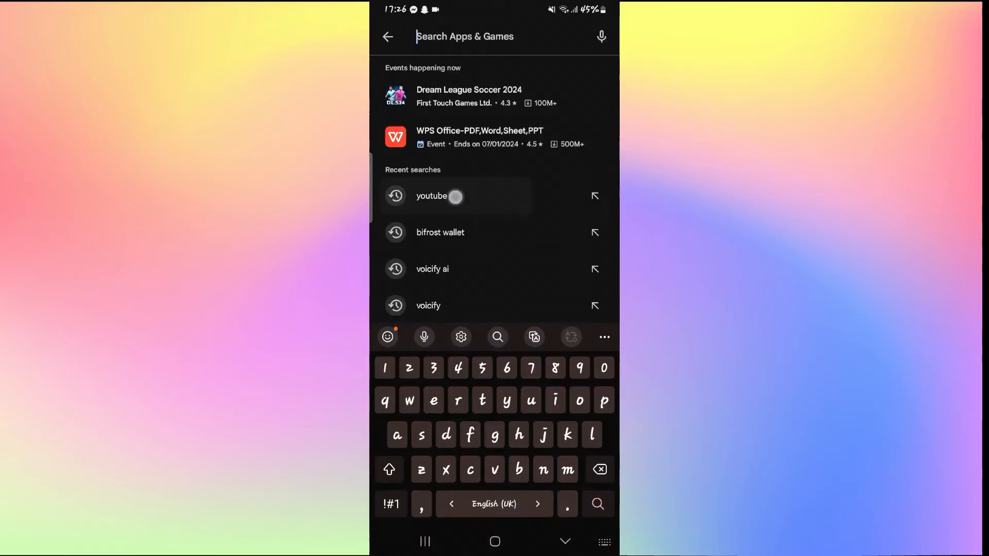
pyautogui.click(431, 196)
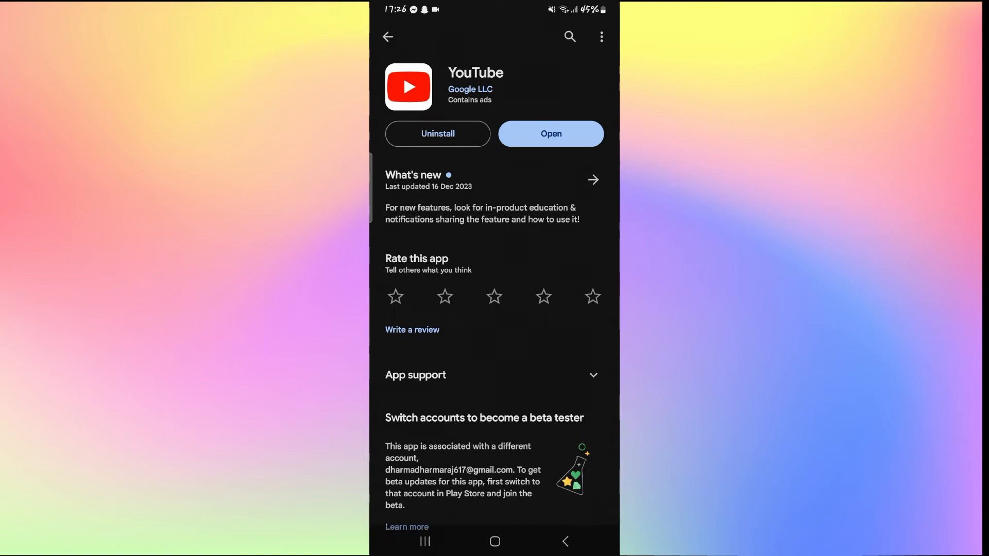
pyautogui.click(495, 541)
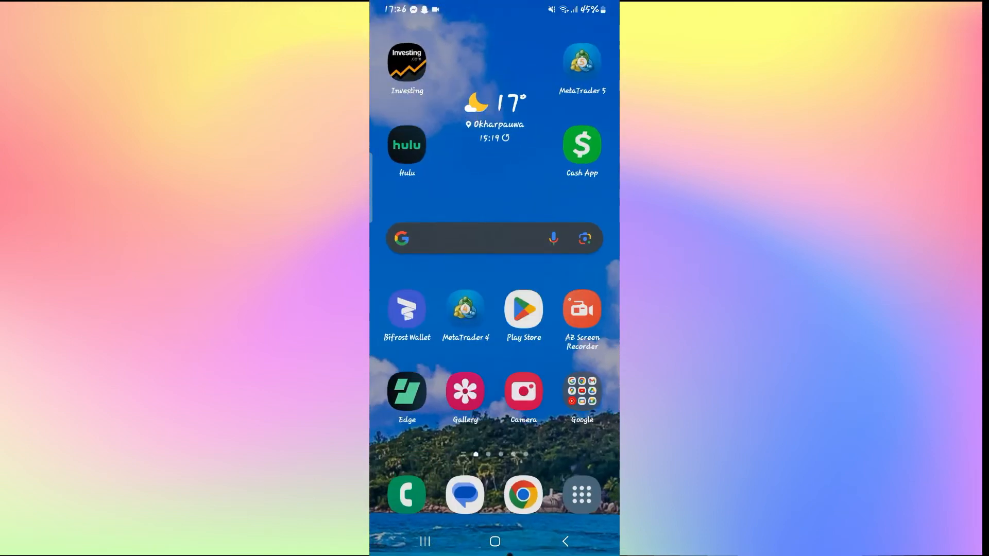
# - Reach YouTube's App info page via its icon in the Google folder
pyautogui.click(581, 391)
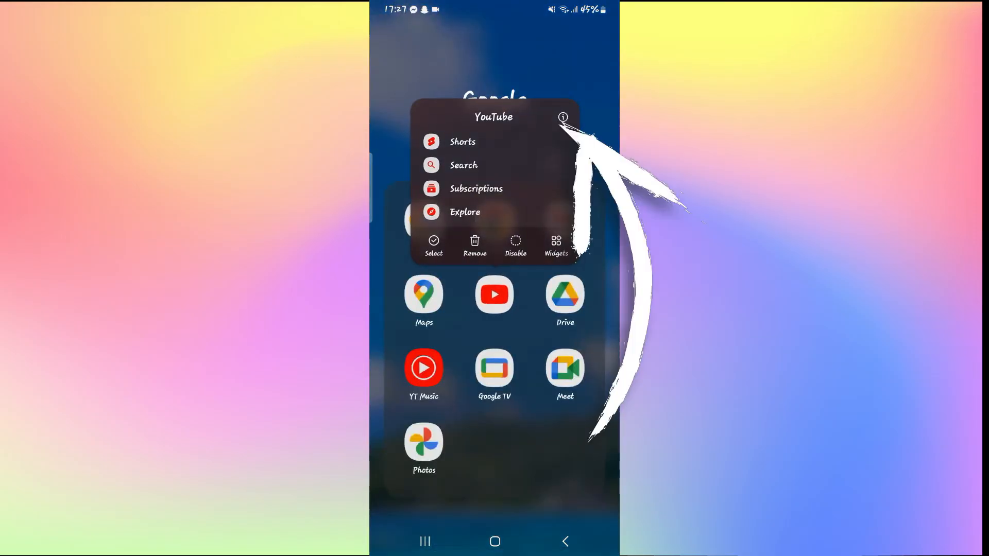
pyautogui.click(560, 116)
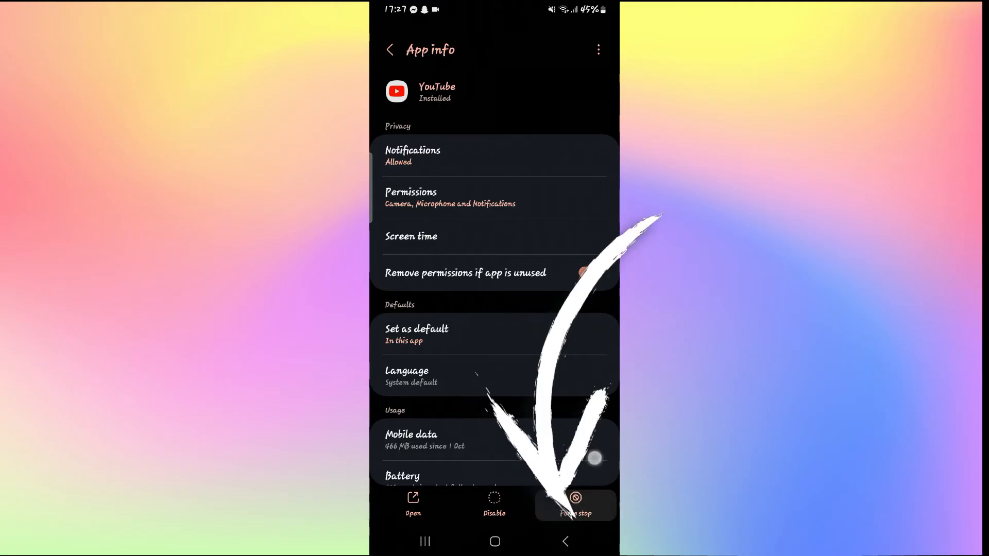
# - Scroll App info down to the Storage entry listing data and cache usage
pyautogui.scroll(-3)
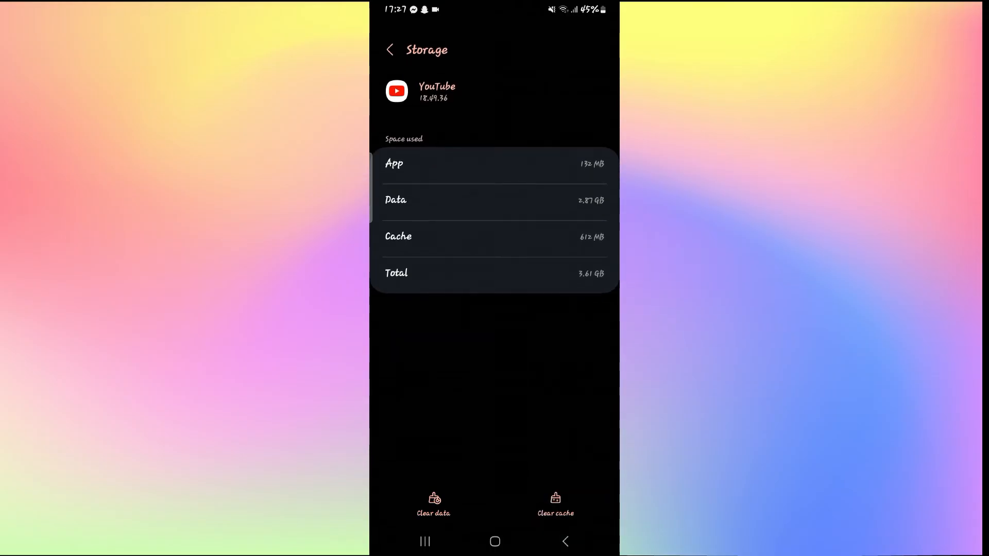
# - Leave YouTube's Storage page for the home screen without clearing data
pyautogui.click(433, 505)
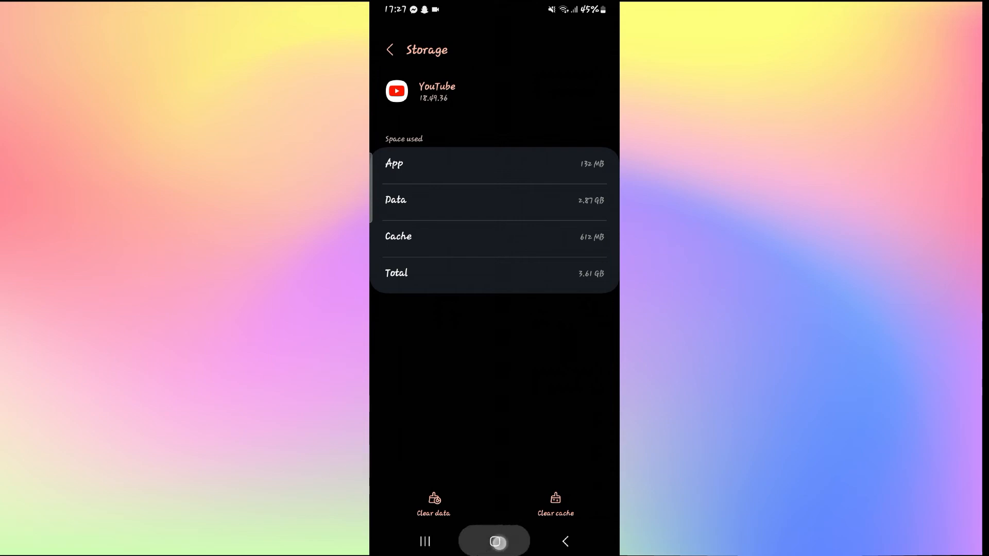
pyautogui.click(494, 540)
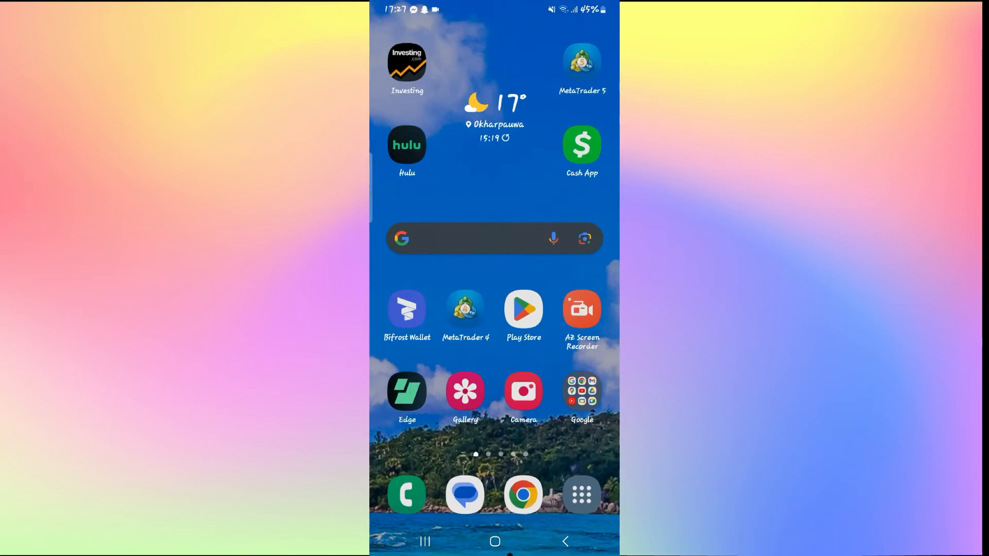